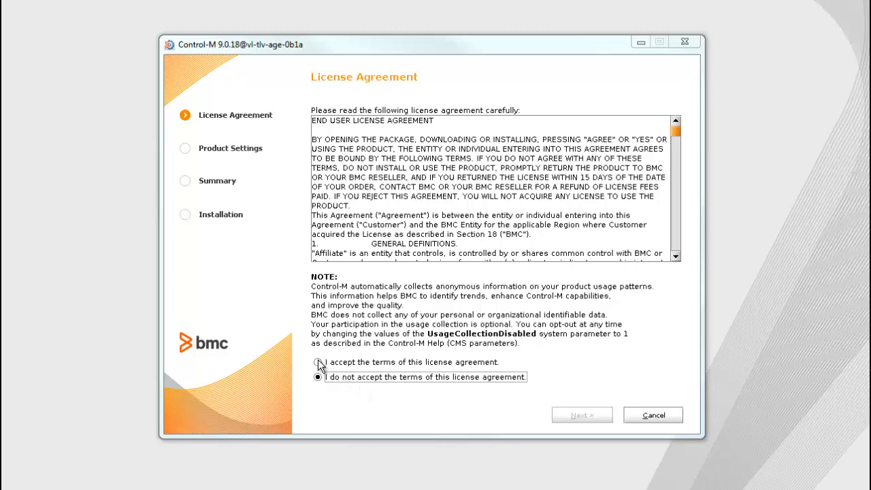
Step: Accept the terms of the license agreement
click(317, 362)
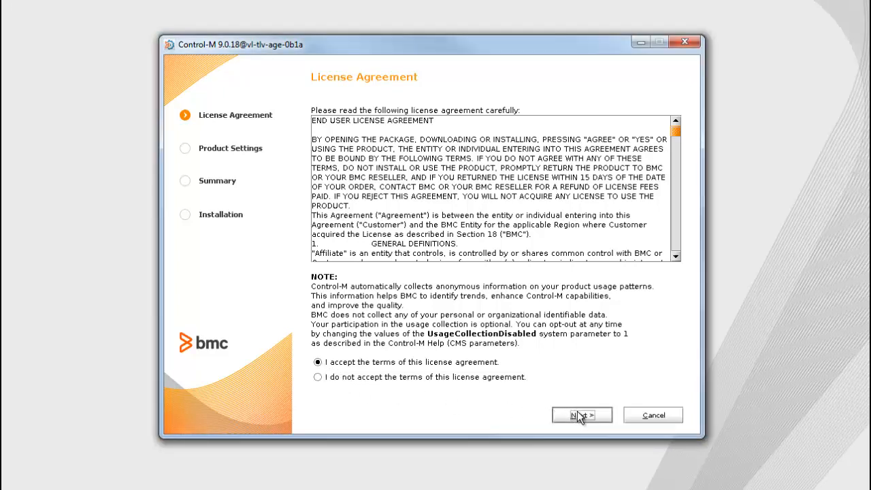
Step: Choose Additional Installations > Control-M/Server with a Custom setup, reaching the database type page with Oracle
click(581, 414)
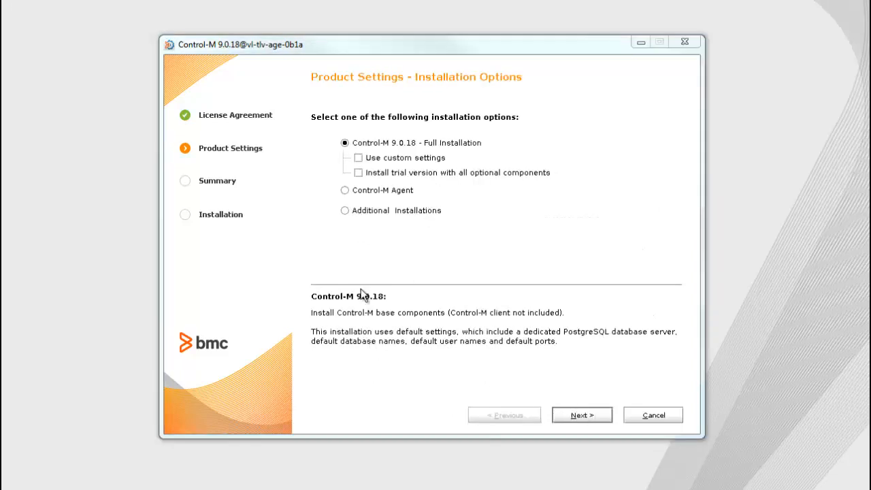
click(344, 210)
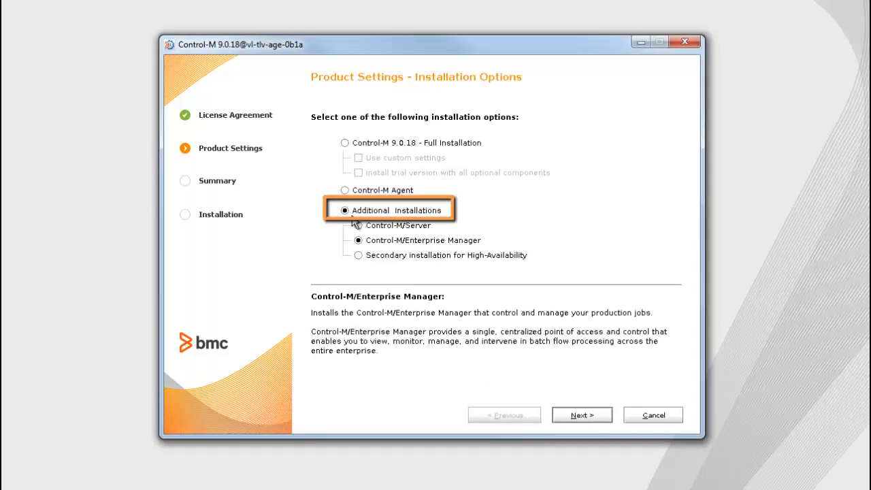
click(341, 224)
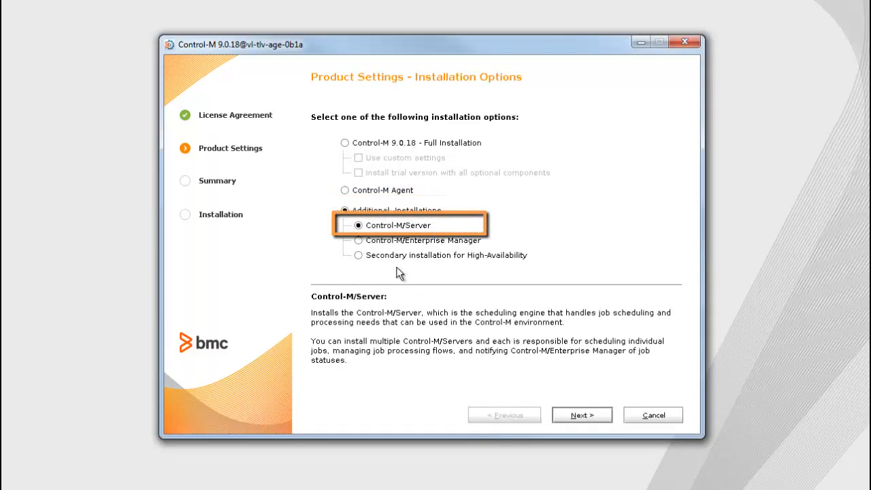
click(582, 413)
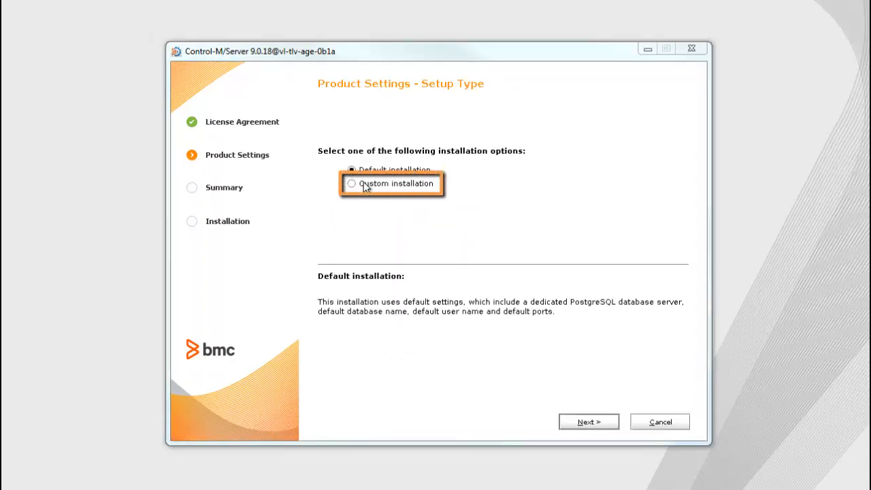
click(351, 184)
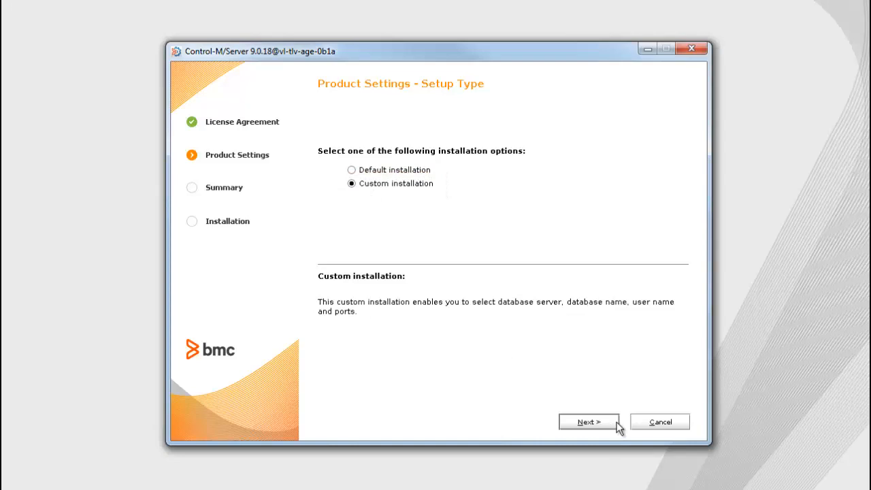
click(588, 422)
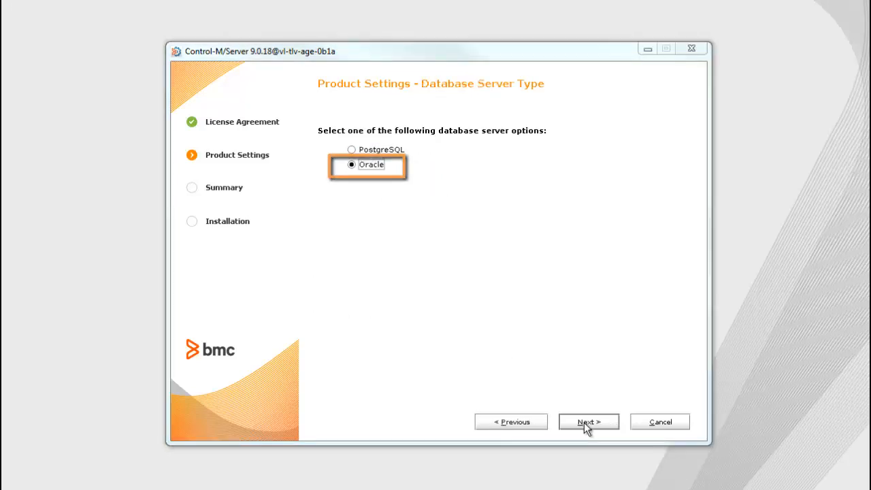
Step: Enter Oracle host vh-tlv-ctm-dv05.isr.bmc.com, test it, set service orcl.isr.bmc.com and continue to owner settings
click(588, 421)
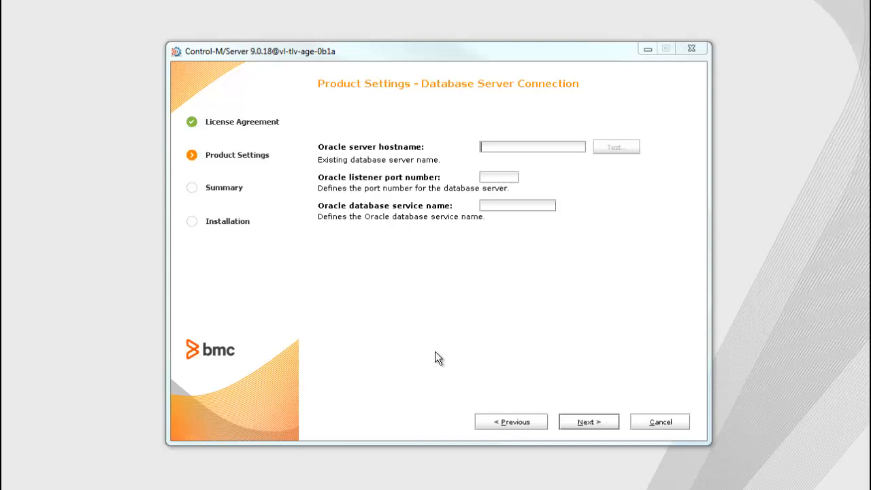
mouse_move(479, 251)
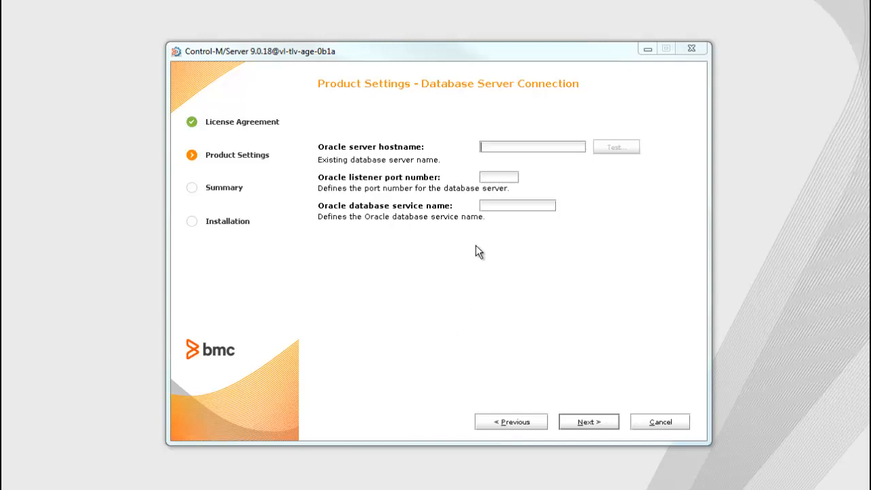
text(n-tlv-ctm-dv05.isr.bmc.com)
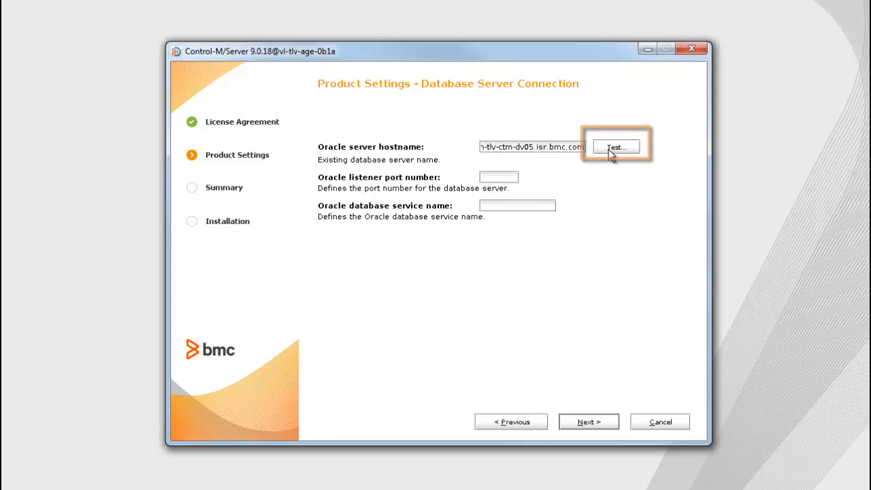
click(616, 147)
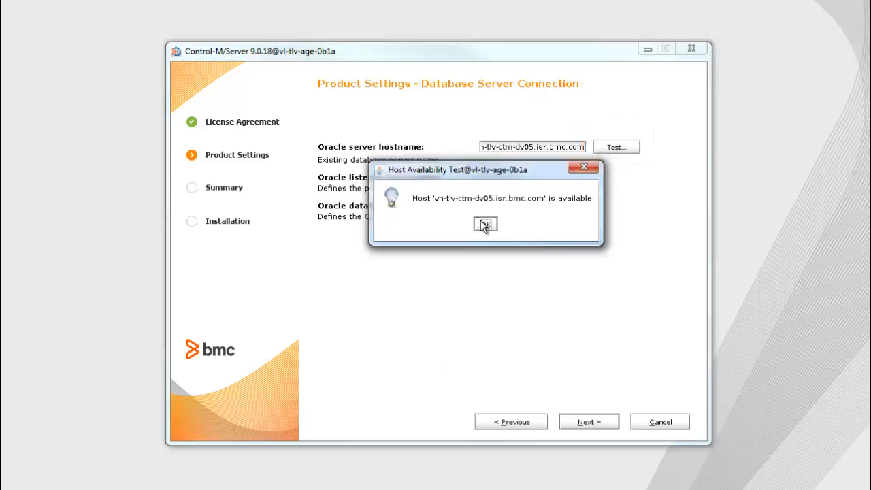
click(484, 223)
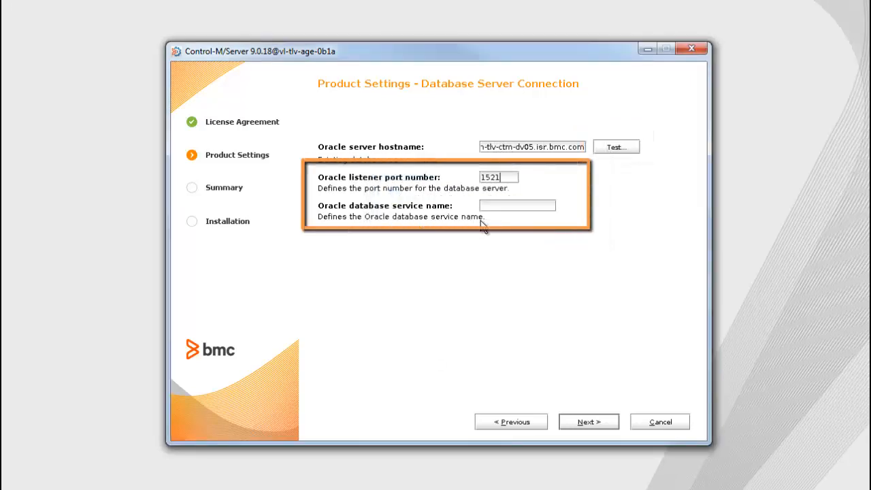
text(orcl.isr.bmc.com)
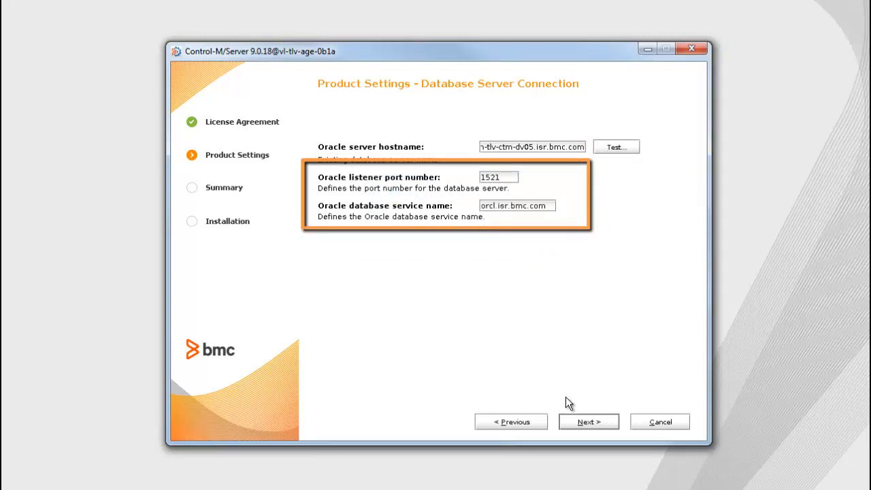
click(587, 422)
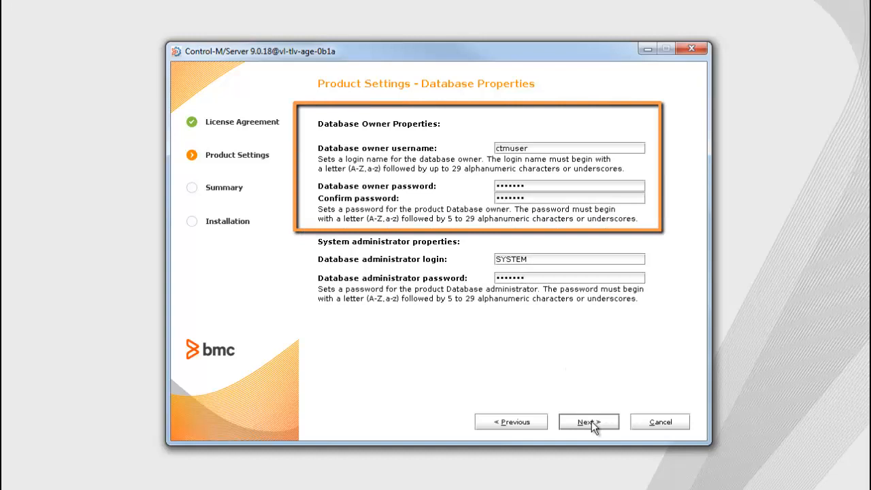
Step: Continue to the database size page with Medium size and tablespace ctmuser108_tbs at 800 MB
click(568, 277)
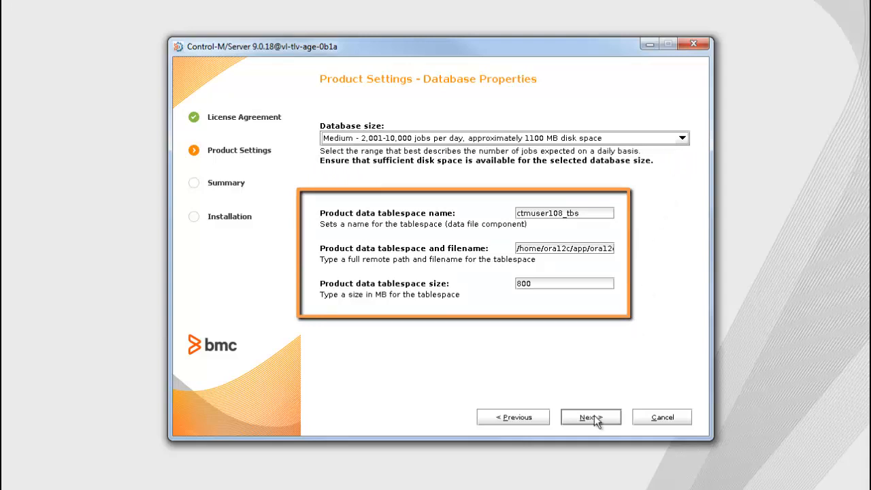
Step: Continue to Control-M/Server Configuration showing ports 2370, 6005, 2369, 7005 and 7006
click(591, 416)
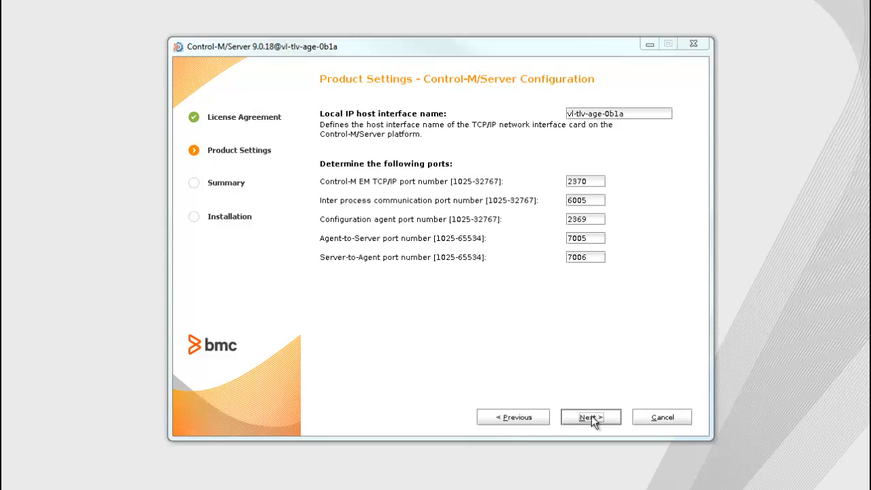
Step: Continue to the Summary page listing the Oracle database server on port 1521
click(593, 416)
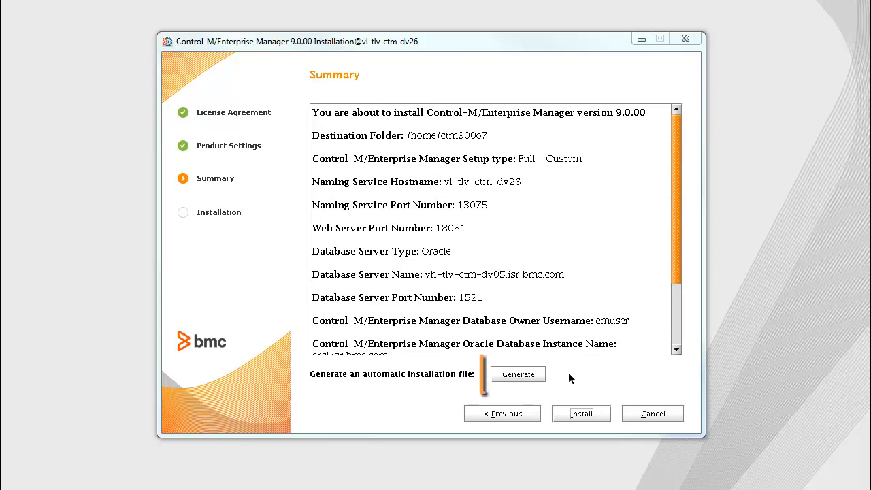
Step: Start generating an automatic installation file, cancel the save, then run the installation to Success
click(517, 373)
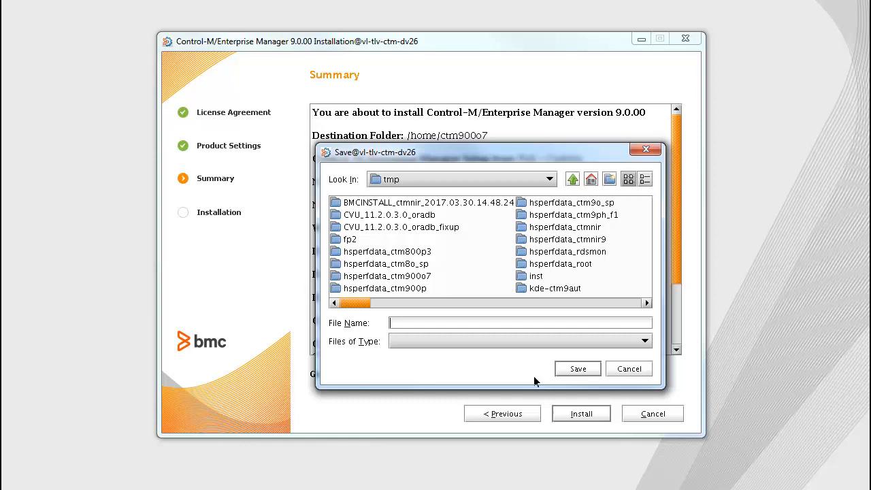
click(628, 368)
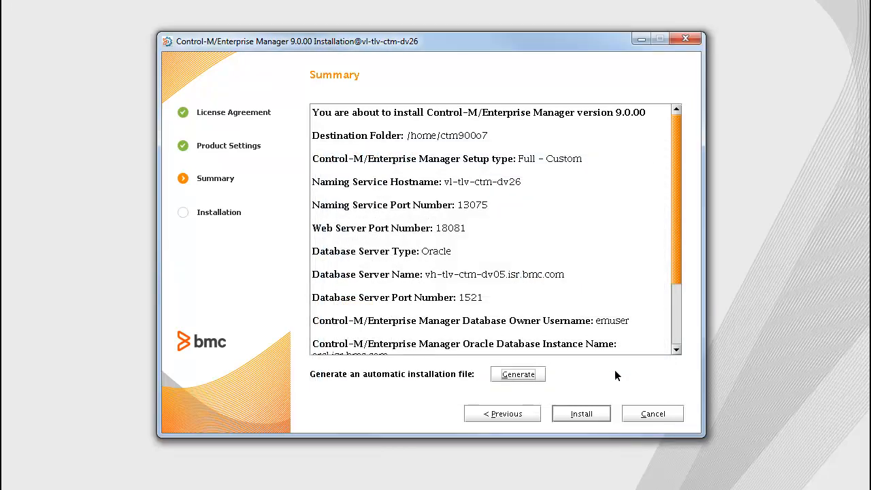
mouse_move(600, 403)
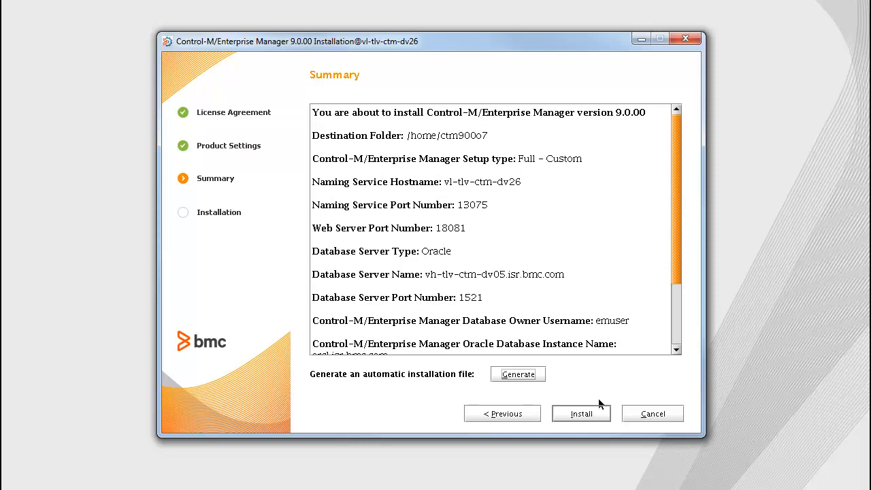
click(581, 413)
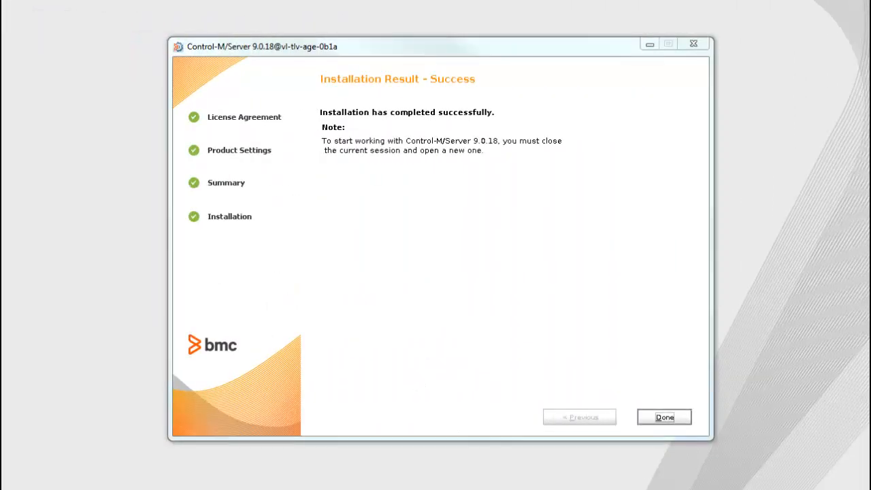